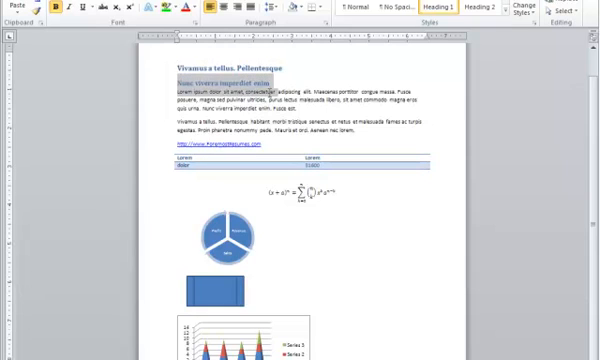
pyautogui.click(477, 8)
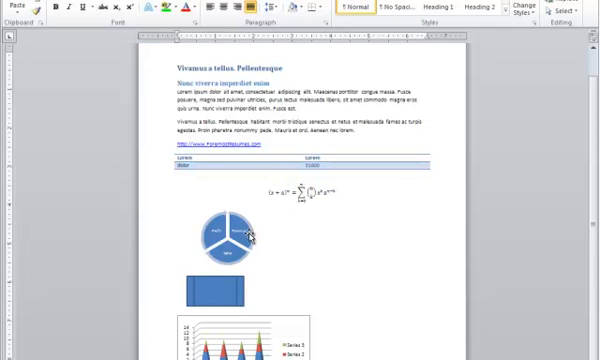
pyautogui.click(228, 228)
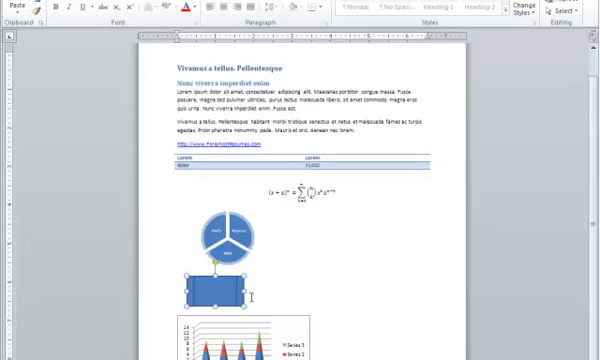
pyautogui.scroll(-3)
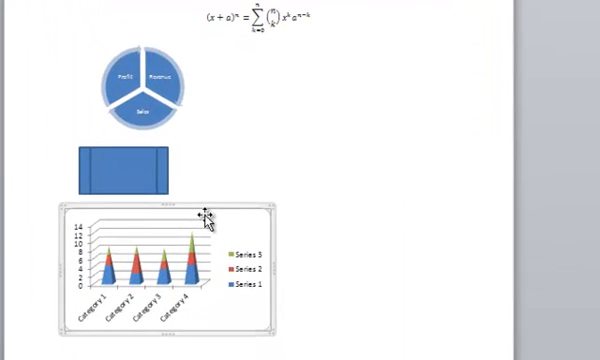